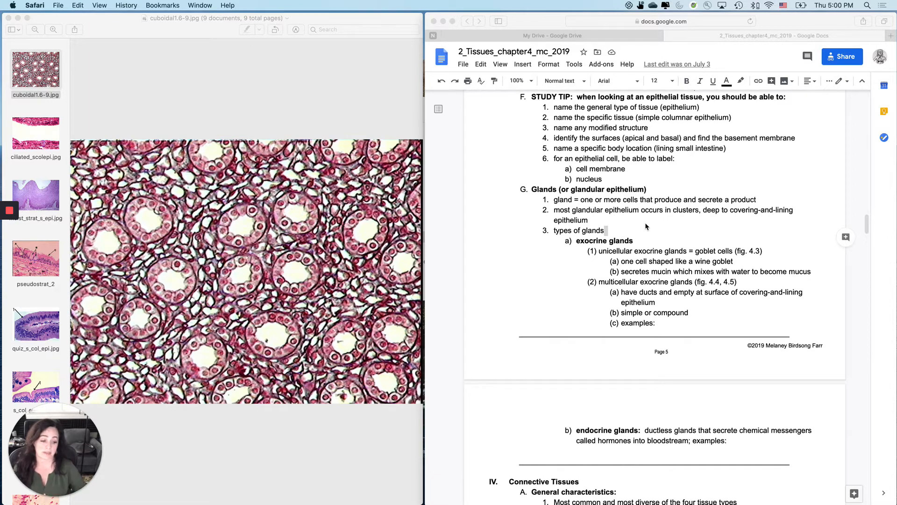
View the ciliated simple columnar, pseudostratified, then stratified columnar epithelium slides in turn
left_click(288, 268)
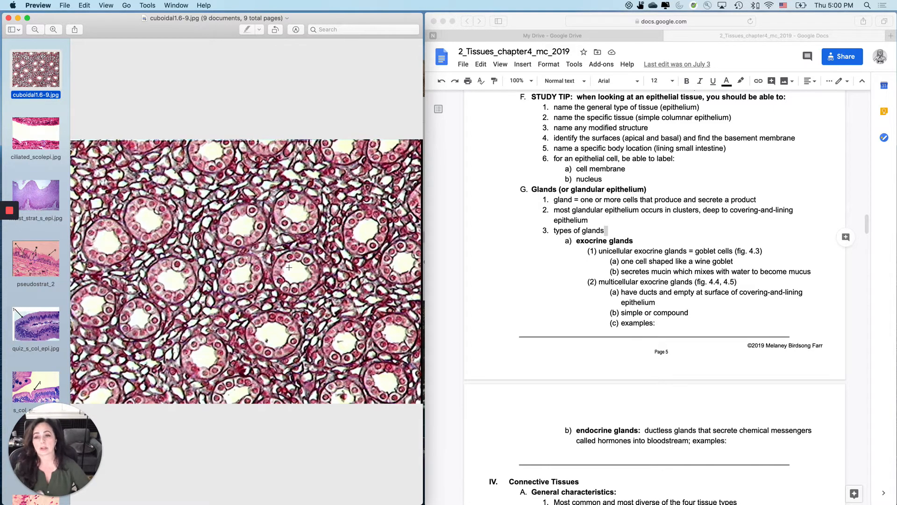
mouse_move(306, 269)
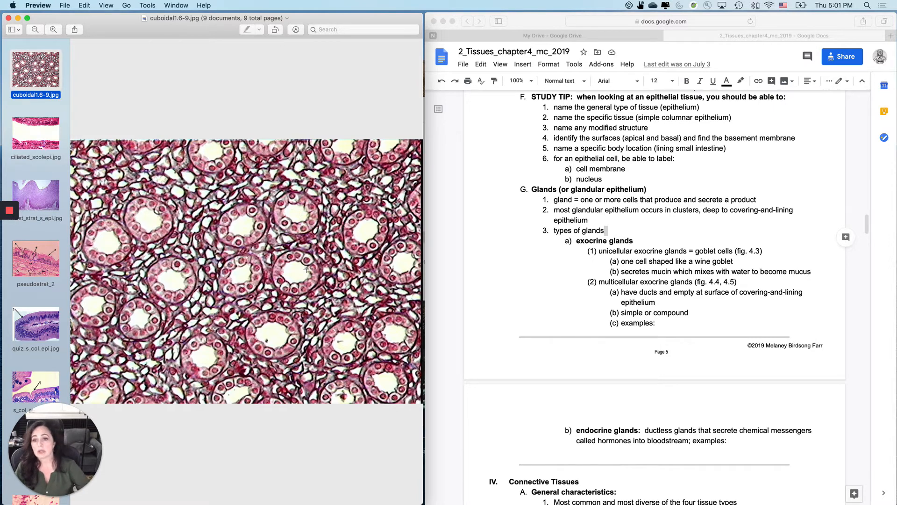
mouse_move(269, 196)
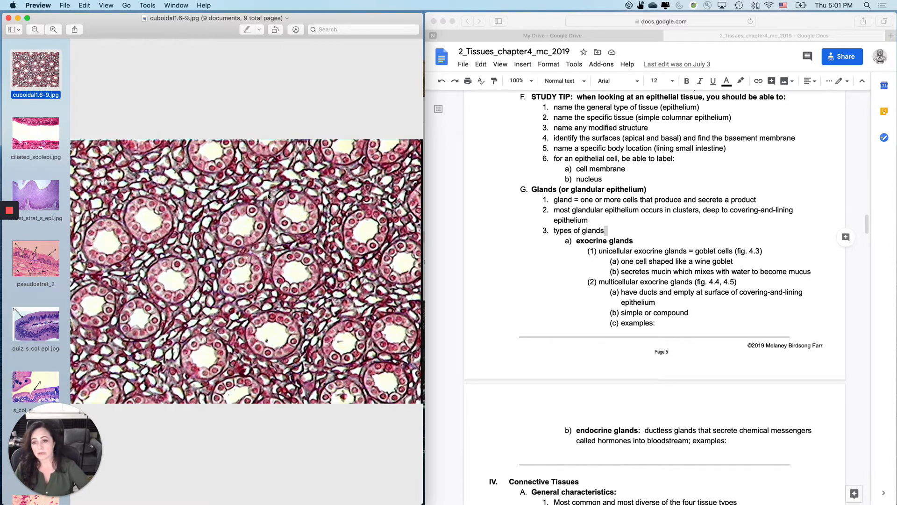
mouse_move(227, 423)
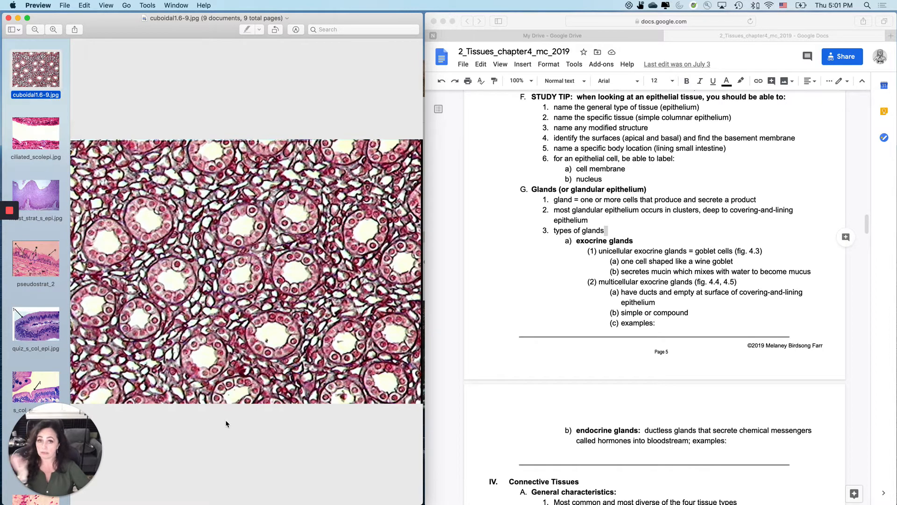
mouse_move(245, 415)
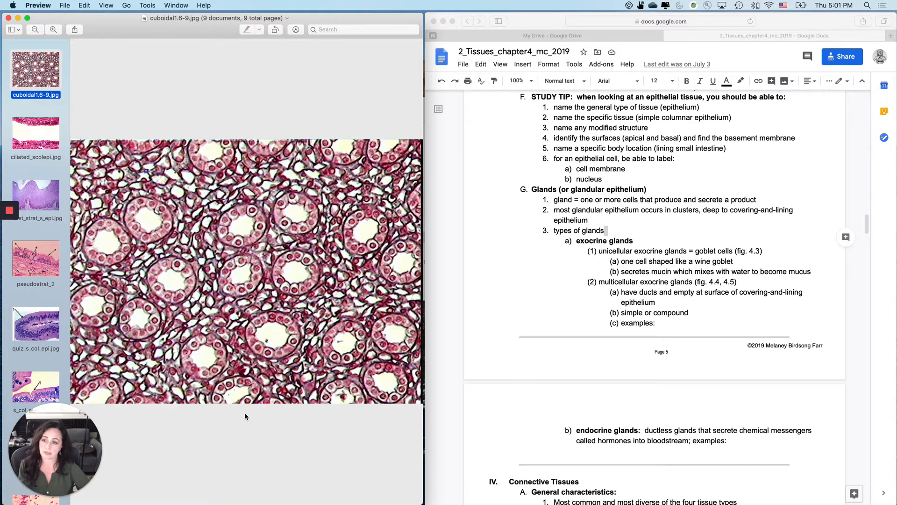
mouse_move(197, 151)
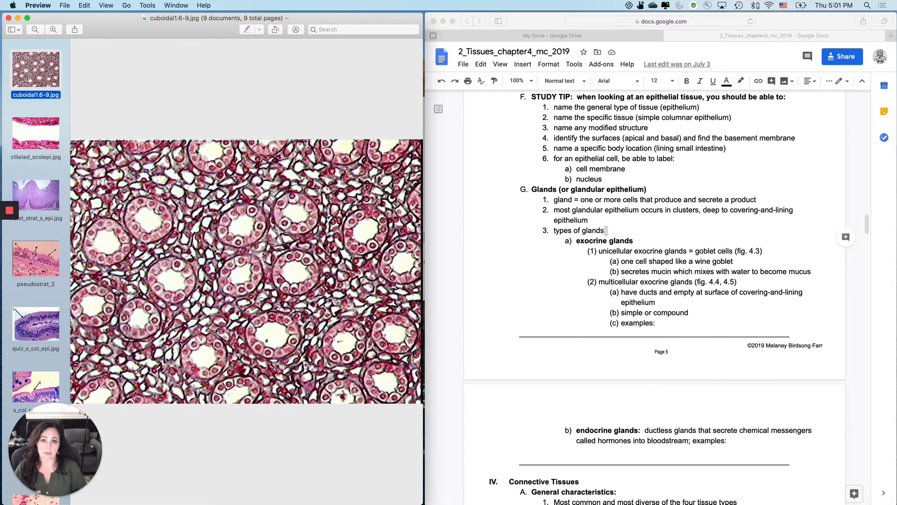
left_click(36, 134)
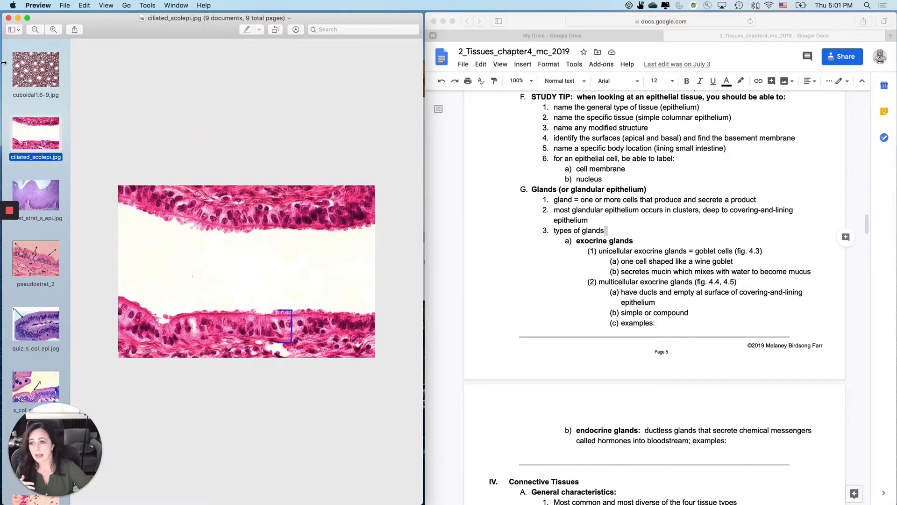
mouse_move(271, 228)
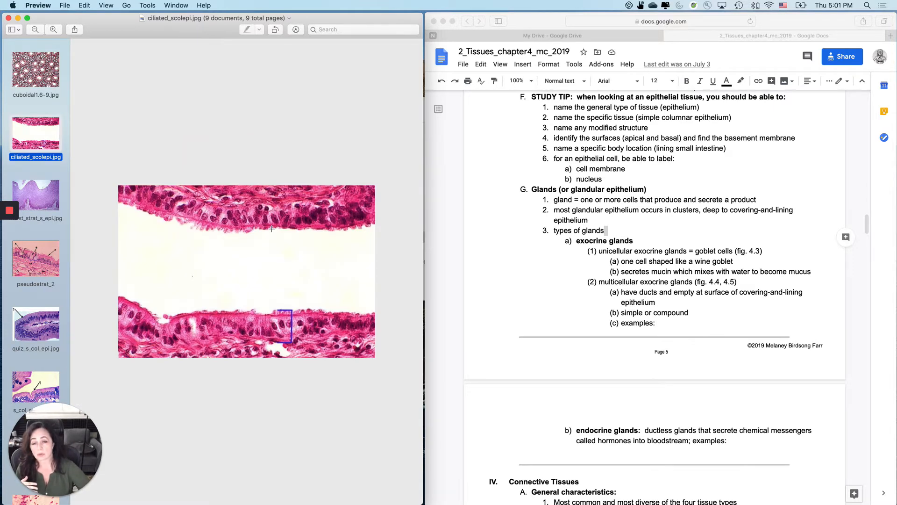
mouse_move(284, 313)
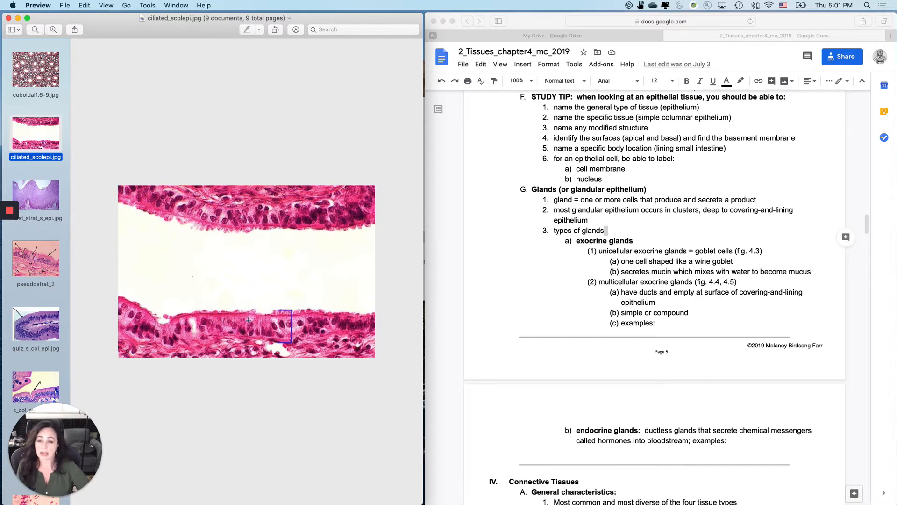
mouse_move(68, 290)
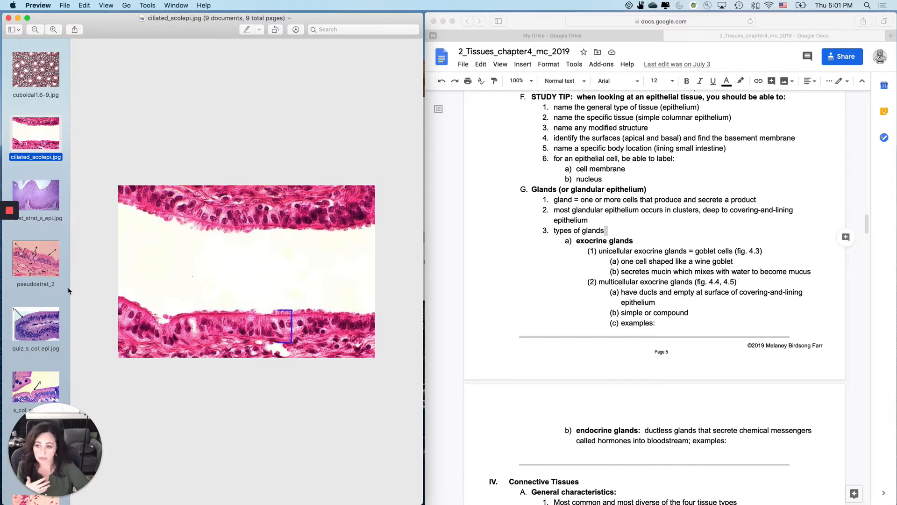
left_click(34, 258)
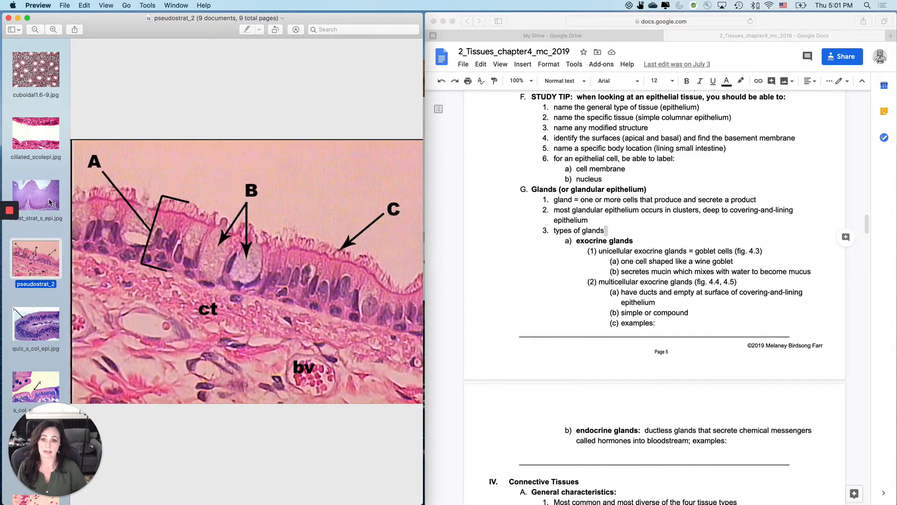
left_click(35, 390)
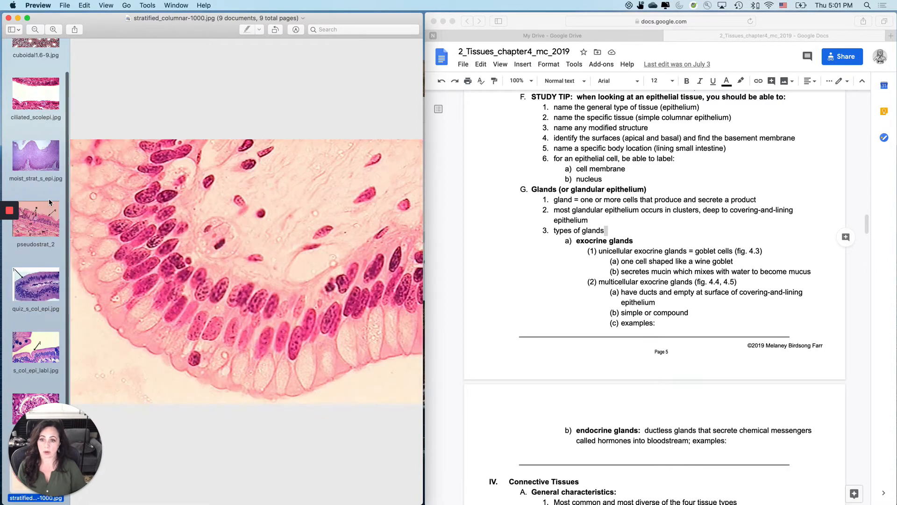
left_click(34, 348)
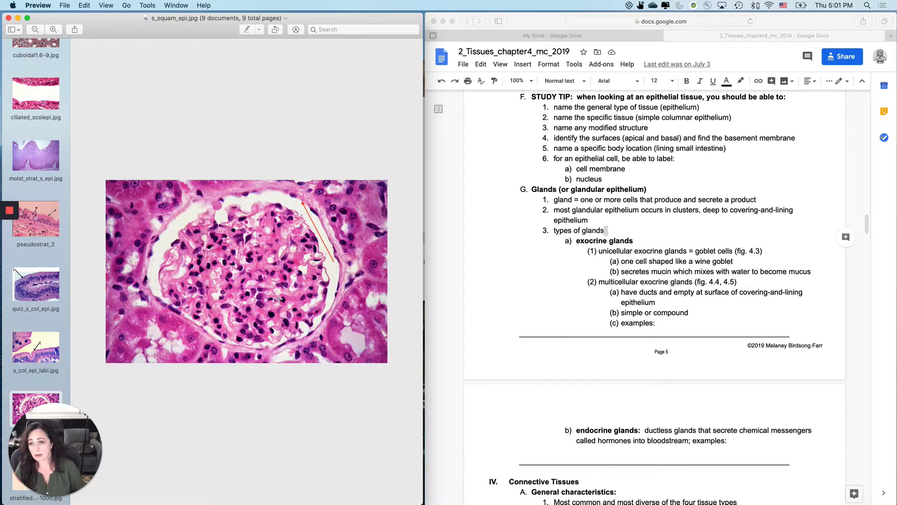
mouse_move(277, 198)
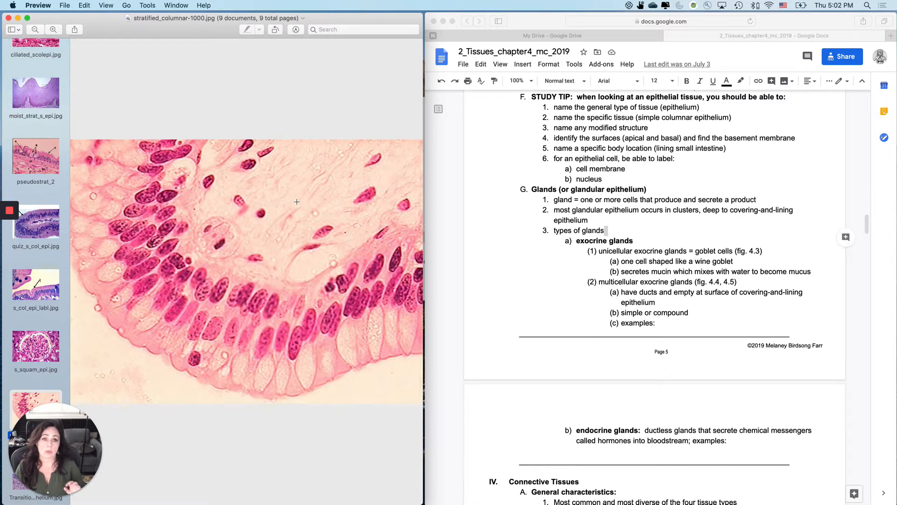
View the labelled simple columnar slide, then the pseudostratified slide marked A, B and C
left_click(36, 285)
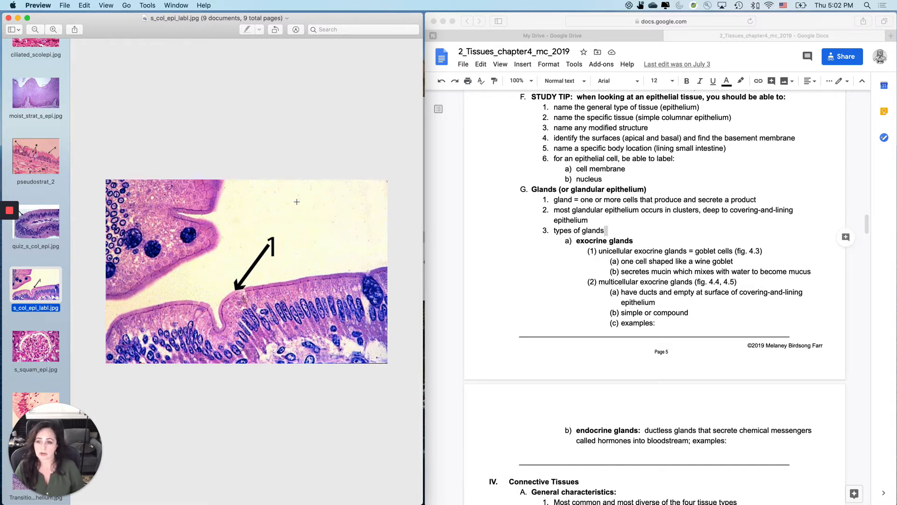
mouse_move(249, 275)
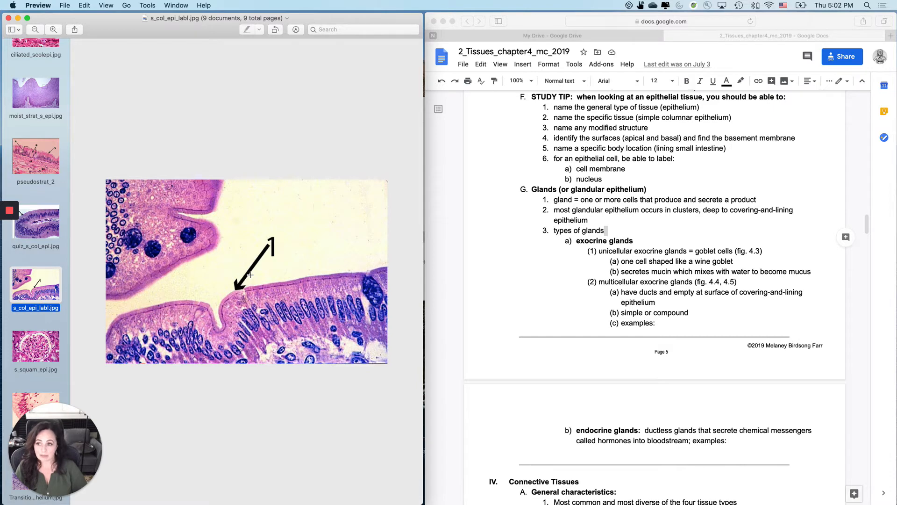
left_click(36, 157)
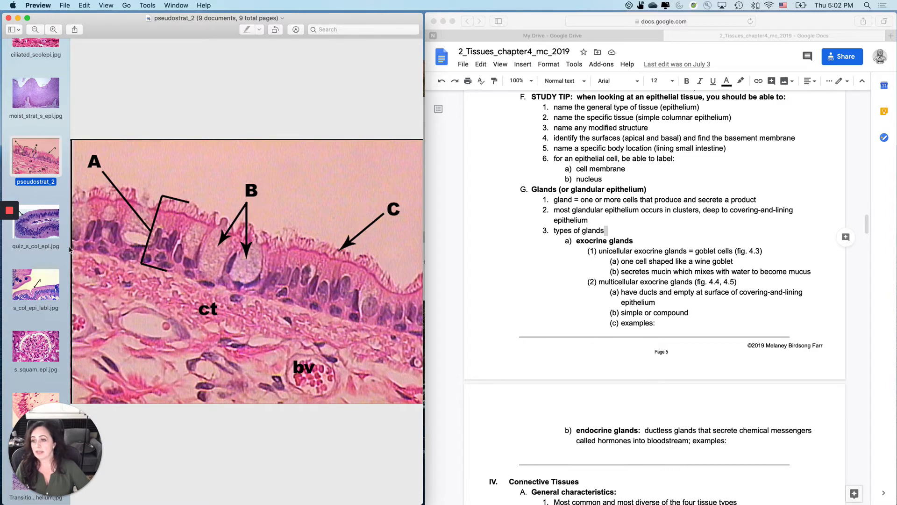
Revisit the cuboidal slide, view the simple columnar quiz image, then the labelled pseudostratified image
scroll("up", 3)
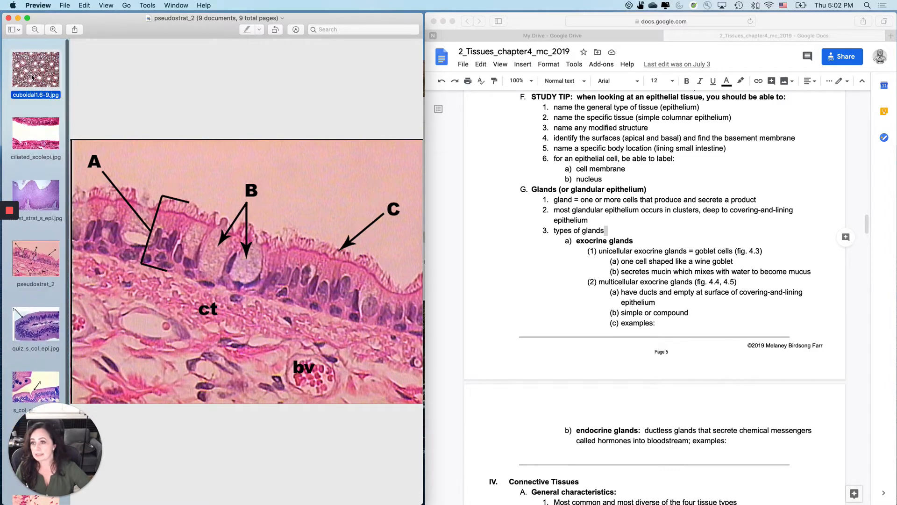
left_click(35, 68)
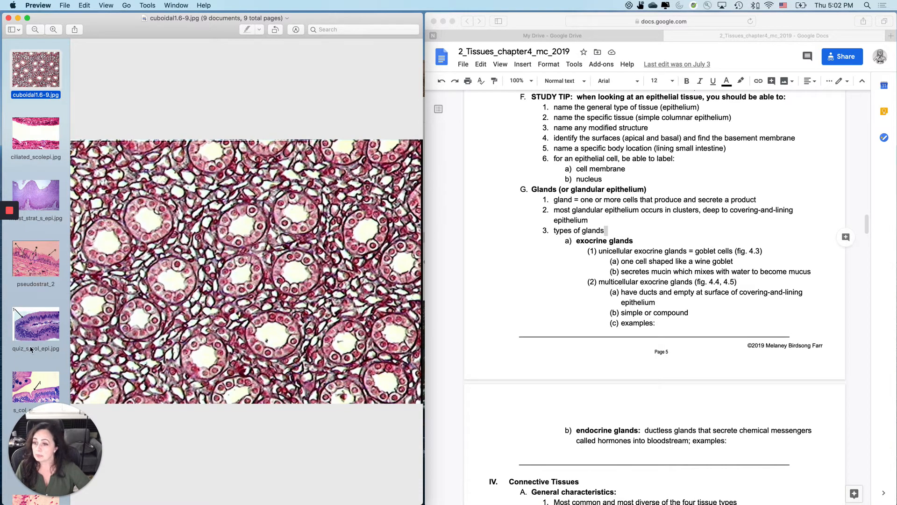
left_click(36, 326)
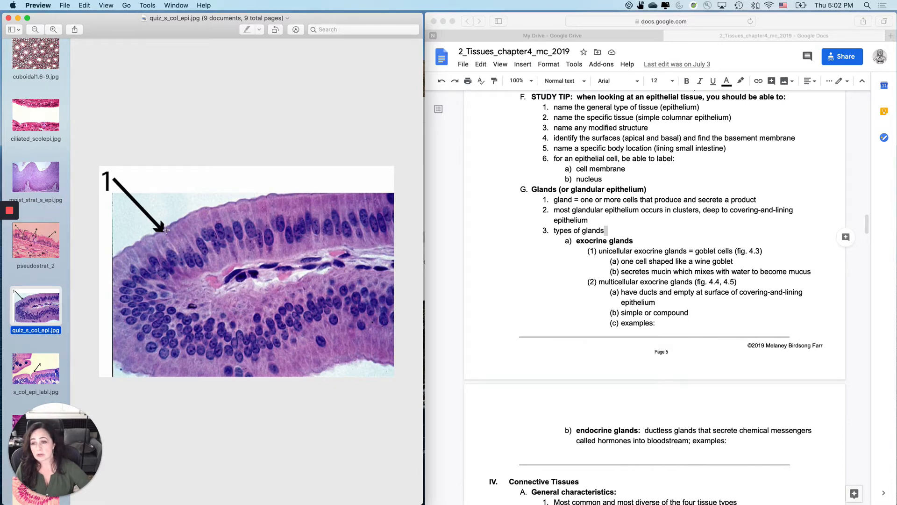
mouse_move(170, 215)
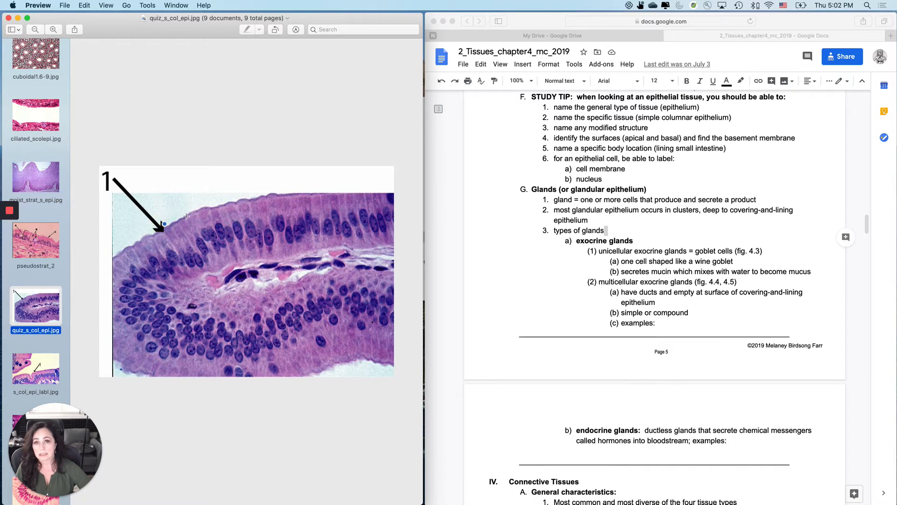
mouse_move(259, 272)
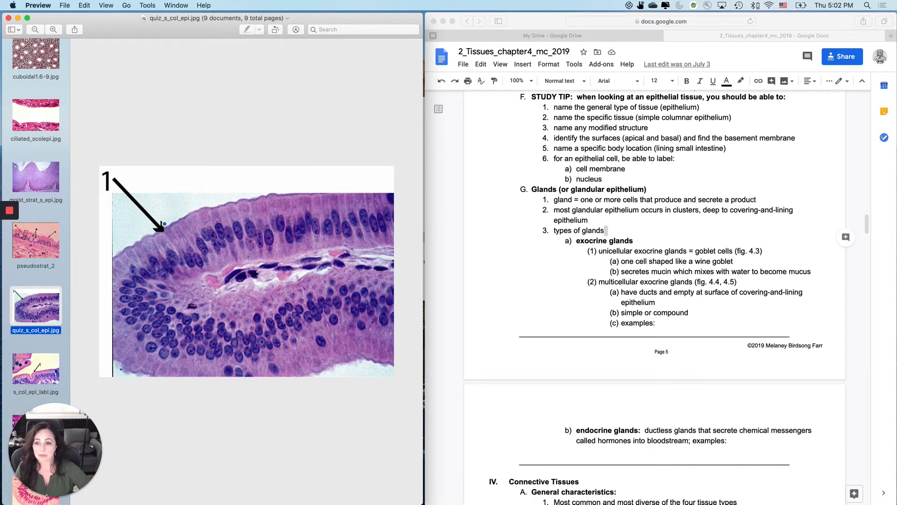
mouse_move(220, 266)
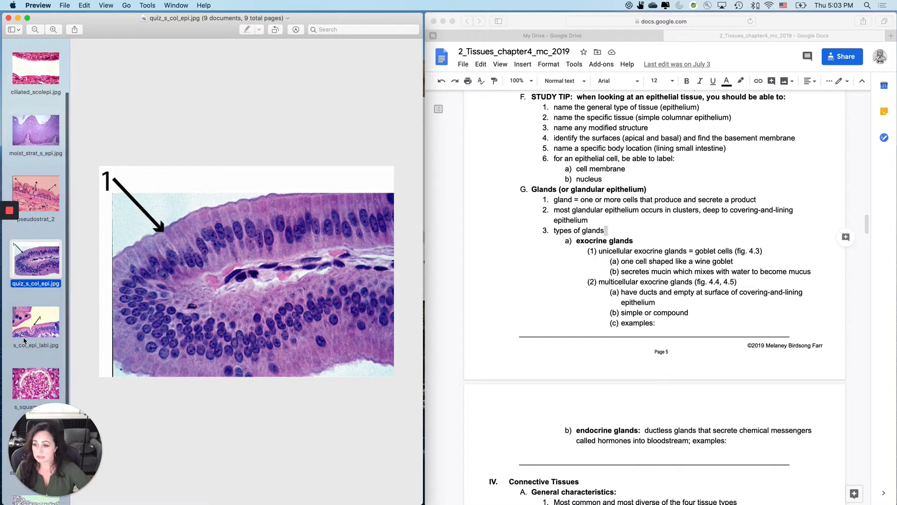
left_click(35, 193)
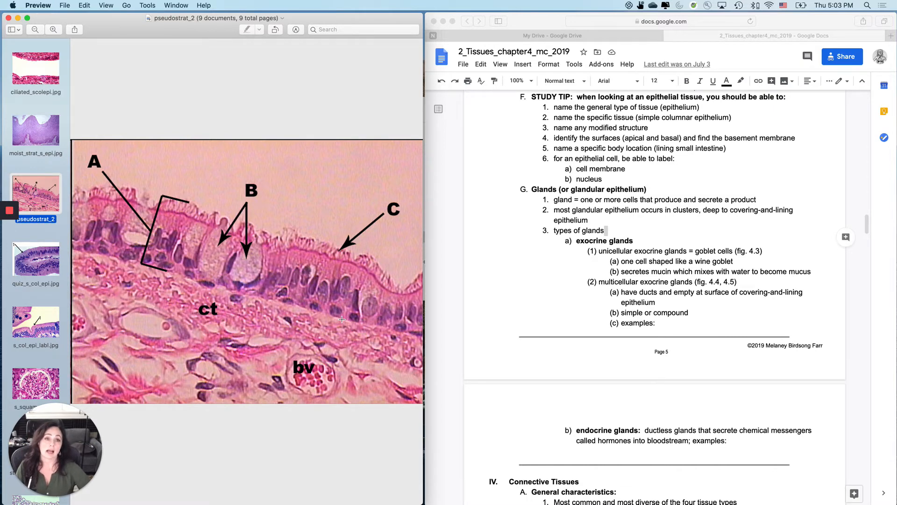
mouse_move(101, 324)
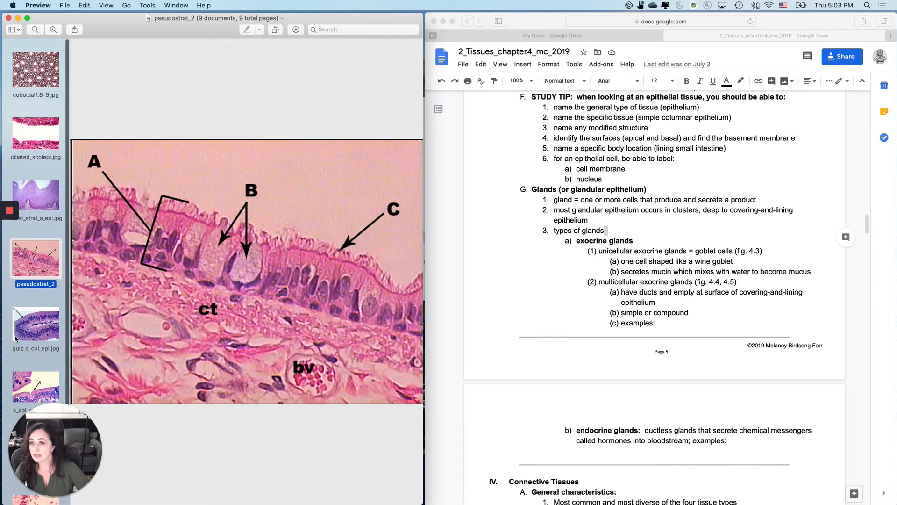
Show the cuboidal1.6-9.jpg gland image in Preview beside the Docs notes
left_click(35, 70)
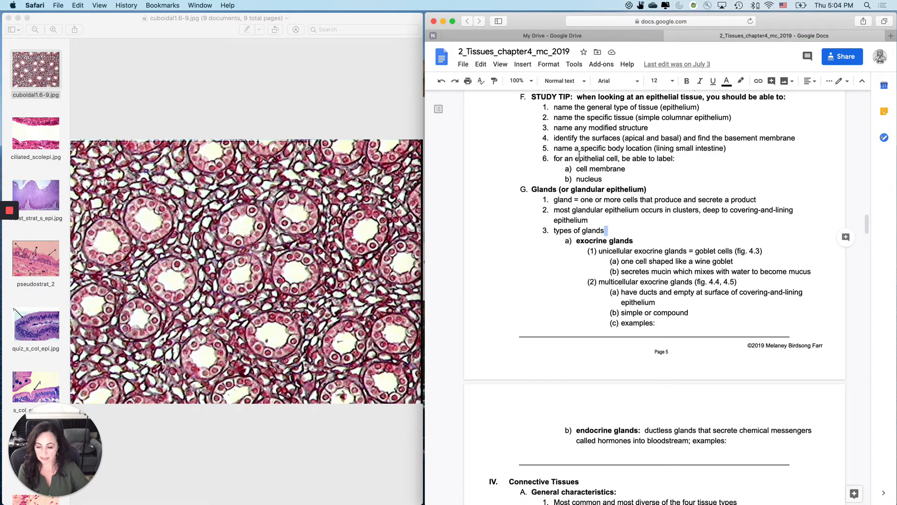
mouse_move(276, 498)
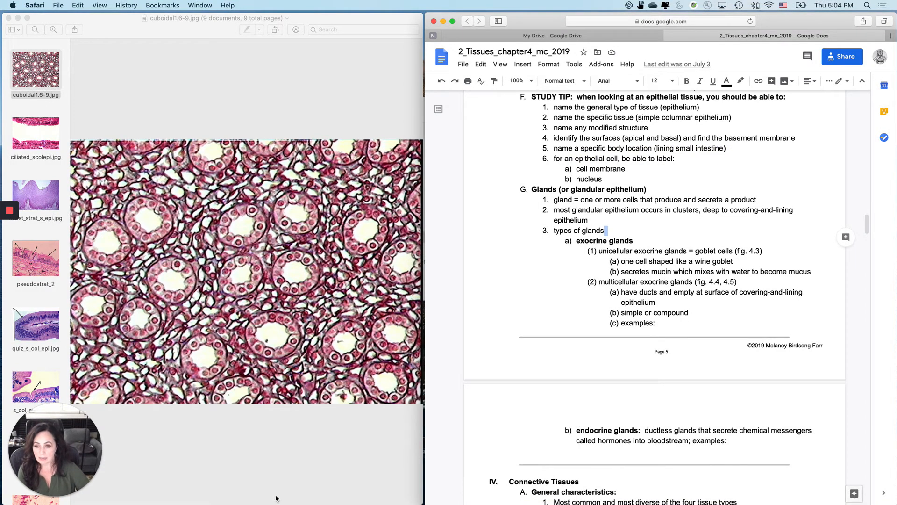
Display the moist_strat_s_epi.jpg stratified squamous epithelium slide
left_click(36, 195)
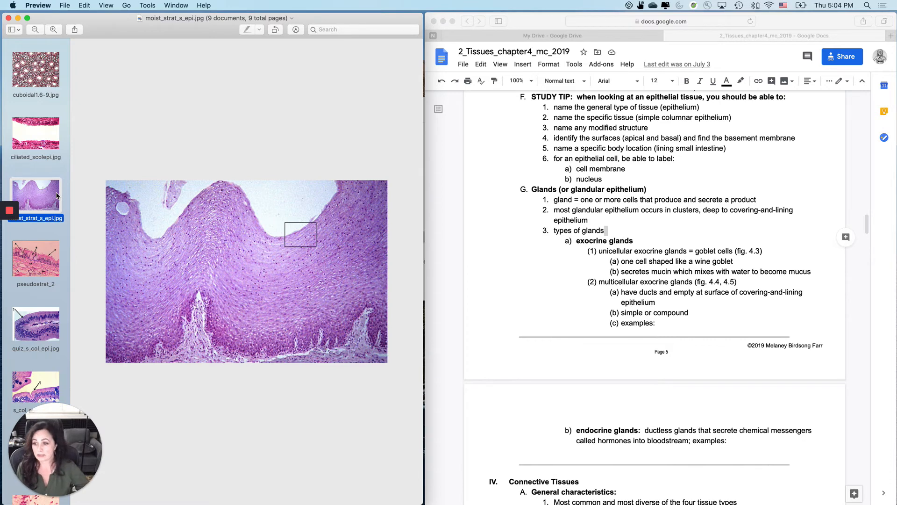
Revisit the labelled pseudostratified image, then display Transitional epithelium.jpg
left_click(34, 258)
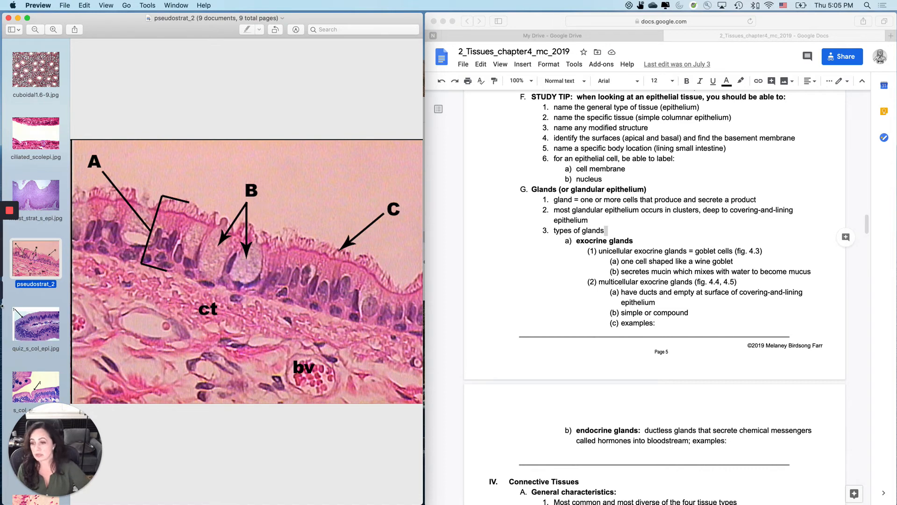
scroll("down", 3)
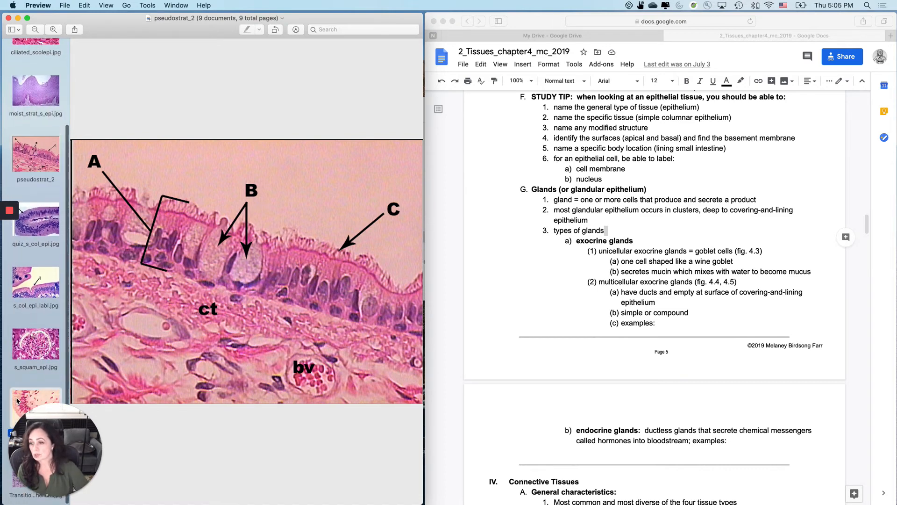
left_click(35, 409)
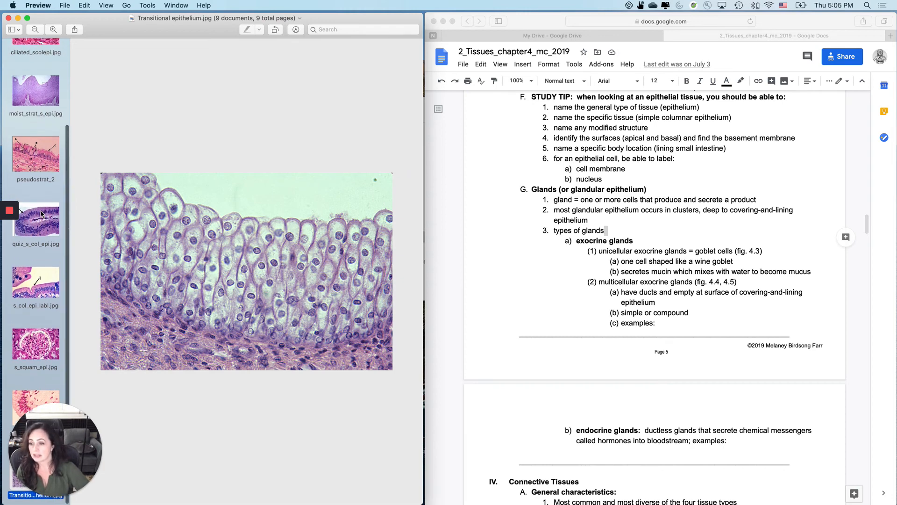
Return to the cuboidal1.6-9.jpg gland image
scroll("up", 3)
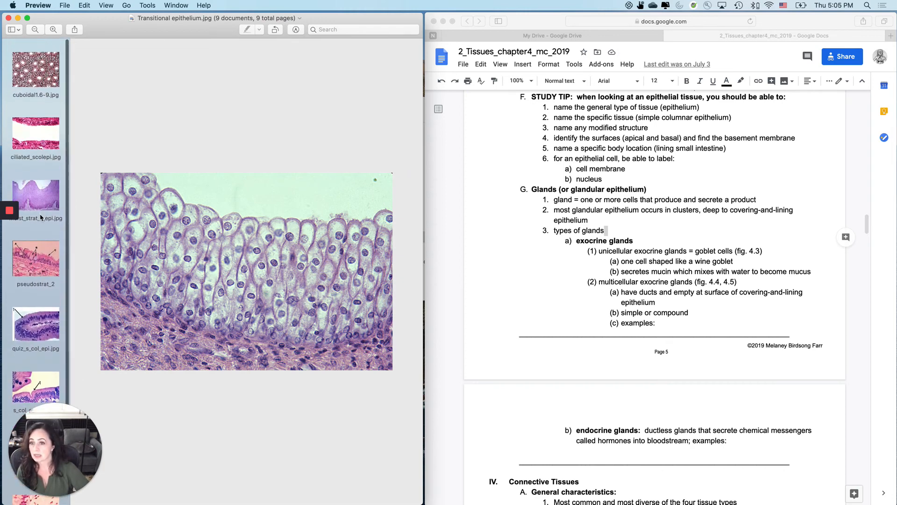
mouse_move(55, 113)
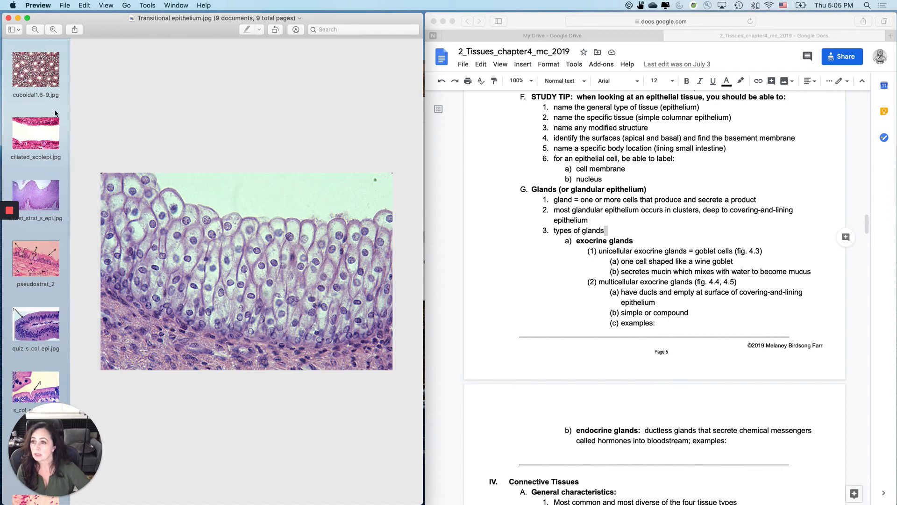
left_click(35, 69)
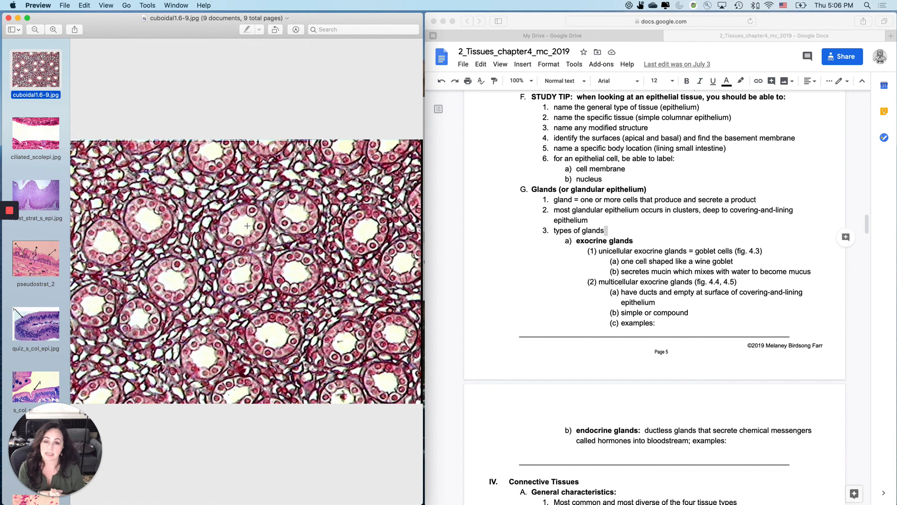
mouse_move(497, 143)
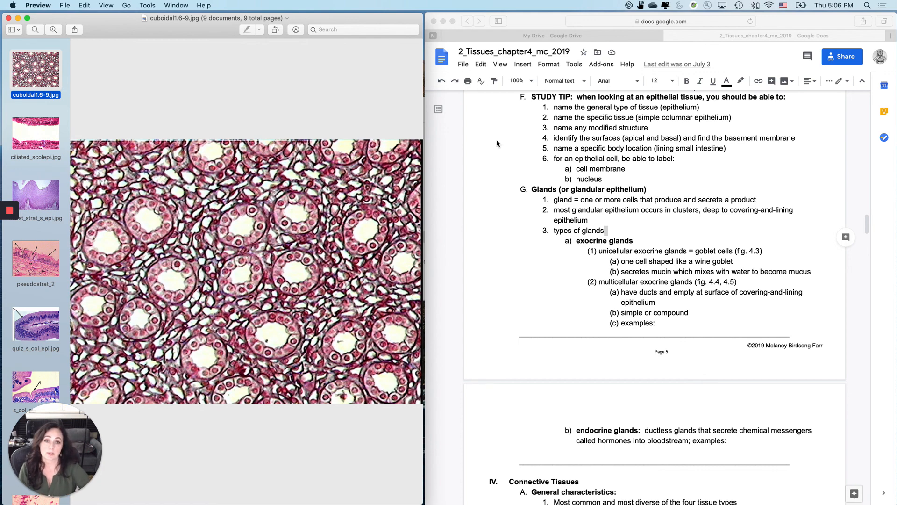
mouse_move(599, 205)
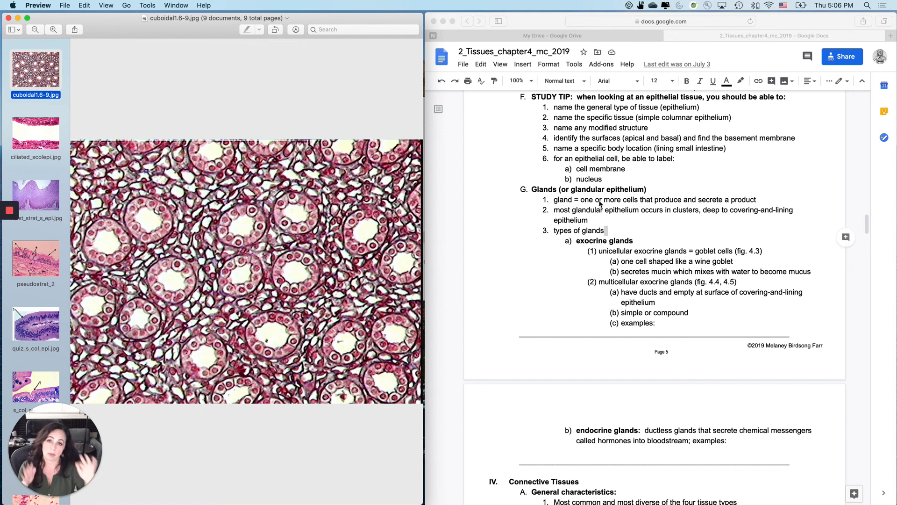